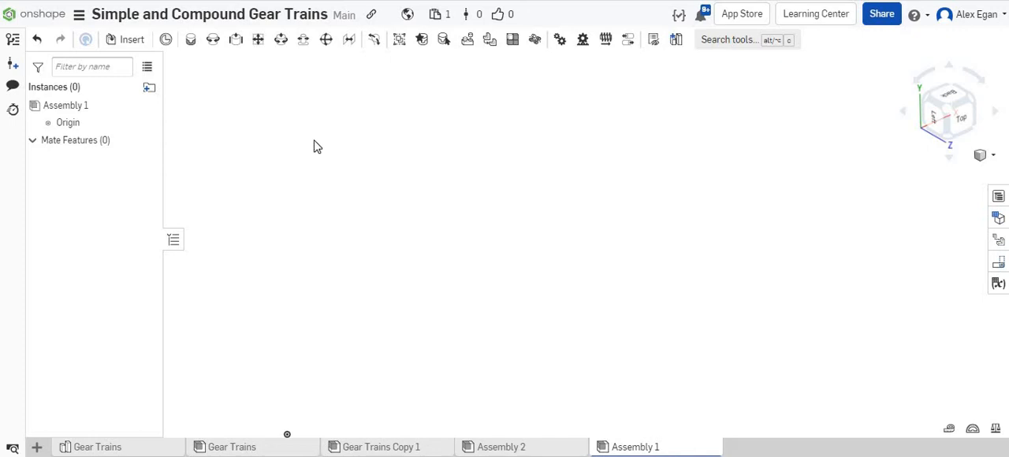
{"action": "mouse_move", "coordinate": [285, 124]}
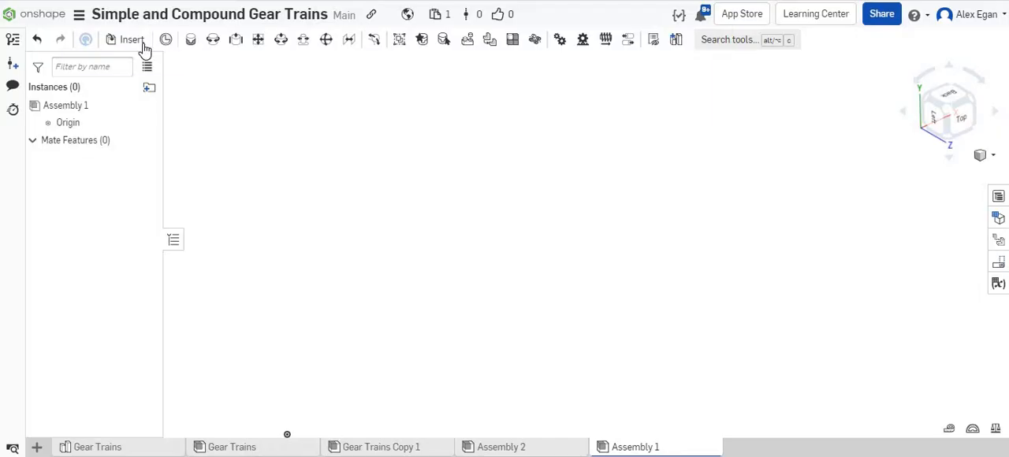
Insert the Metal C 1x5x35 channel from Team Automata's VEX Part Studios.
{"action": "left_click", "coordinate": [131, 40]}
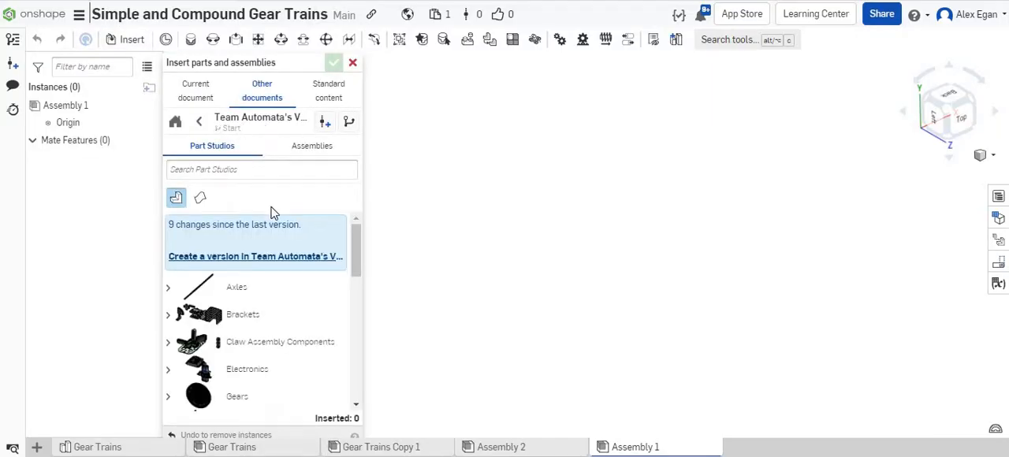
{"action": "scroll", "scroll_direction": "down", "scroll_amount": 3}
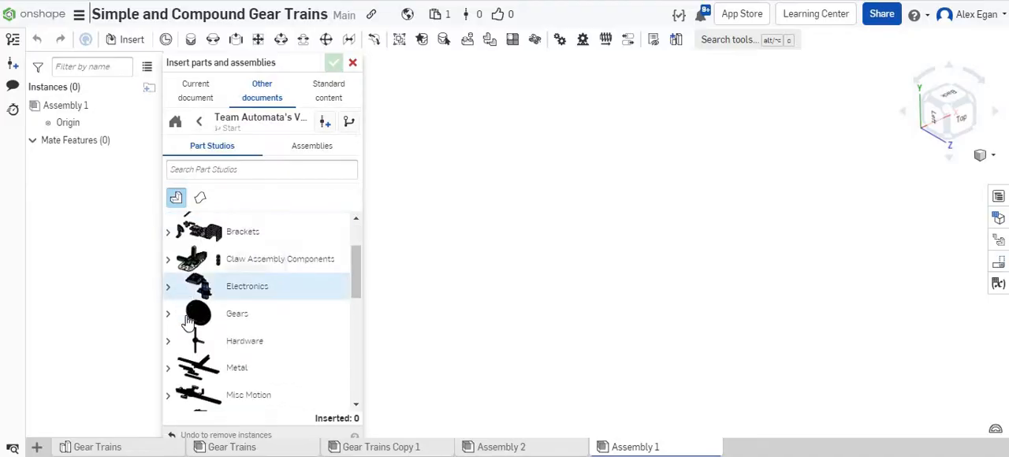
{"action": "scroll", "scroll_direction": "down", "scroll_amount": 3}
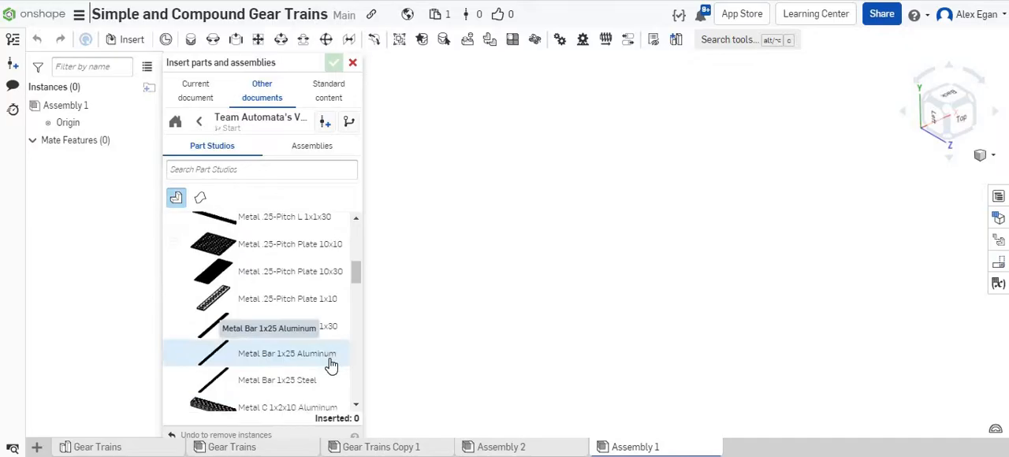
{"action": "scroll", "scroll_direction": "down", "scroll_amount": 3}
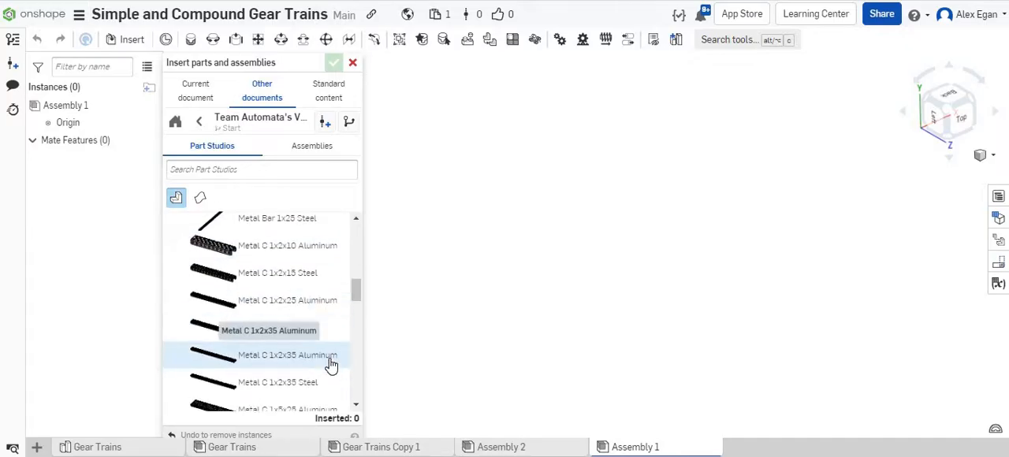
{"action": "scroll", "scroll_direction": "down", "scroll_amount": 3}
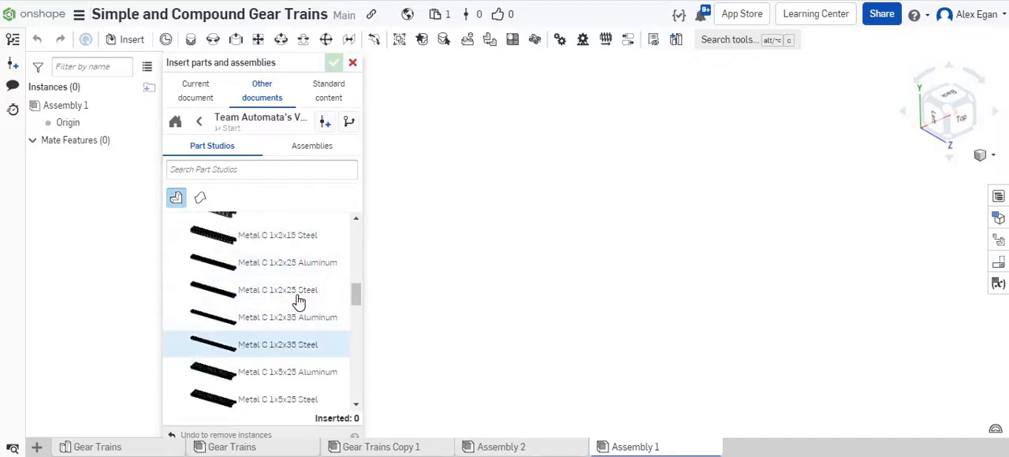
{"action": "scroll", "scroll_direction": "down", "scroll_amount": 3}
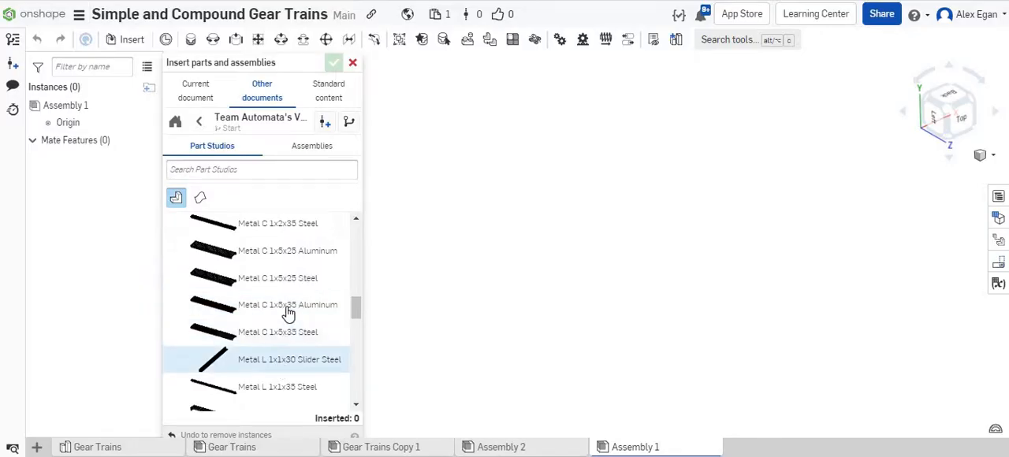
{"action": "left_click", "coordinate": [289, 359]}
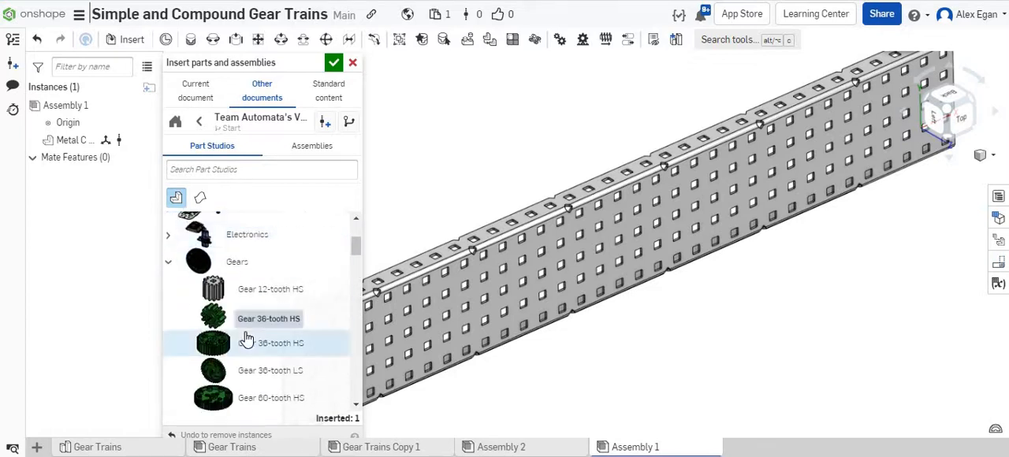
Scroll the Insert panel's parts library toward the Gears and Axles sections.
{"action": "scroll", "scroll_direction": "down", "scroll_amount": 3}
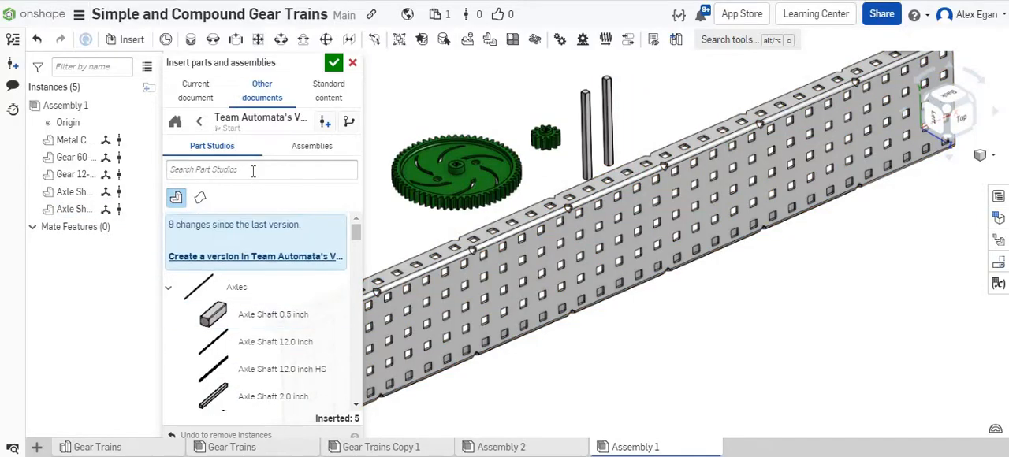
Search 'col', insert four SHAFT-COLLAR parts from Claw Assembly Components, and close the library.
{"action": "type", "text": "collar"}
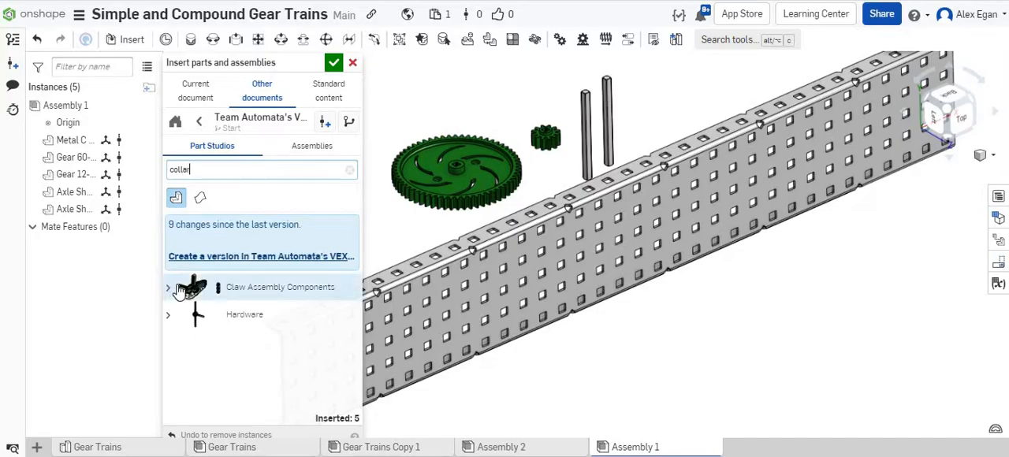
{"action": "left_click", "coordinate": [167, 287]}
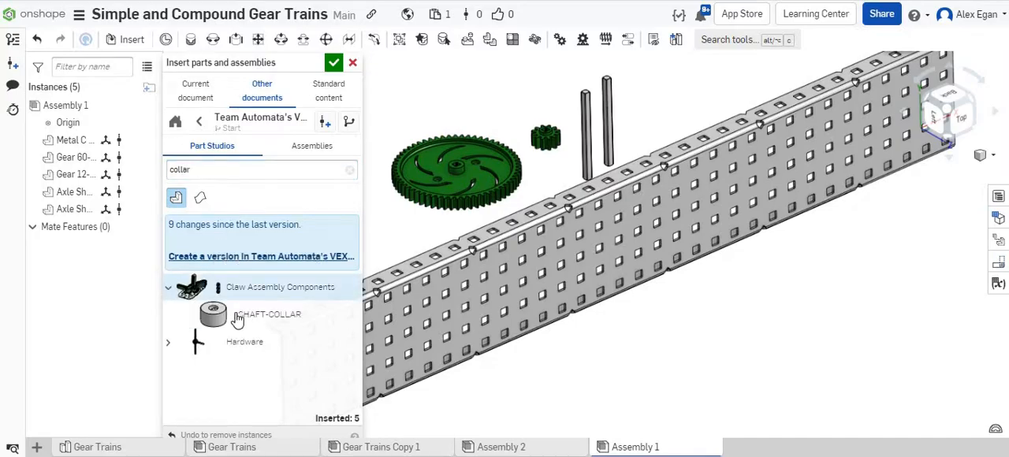
{"action": "left_click", "coordinate": [213, 314]}
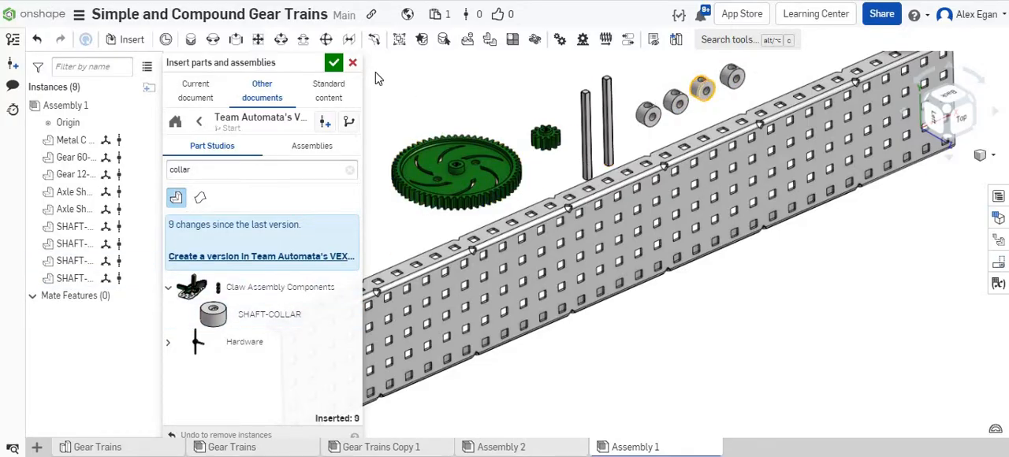
{"action": "left_click", "coordinate": [333, 62]}
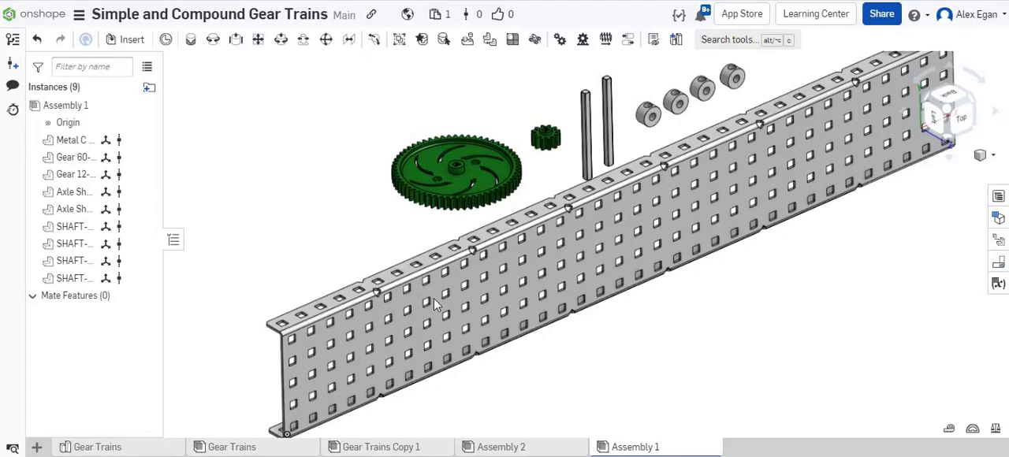
Fix the C-channel in place using Fix from its context menu.
{"action": "left_click", "coordinate": [417, 303]}
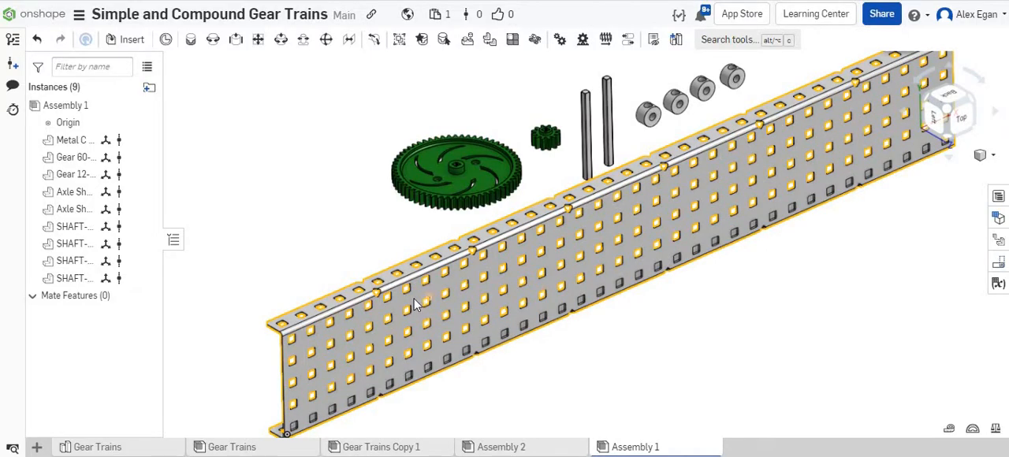
{"action": "right_click", "coordinate": [418, 305]}
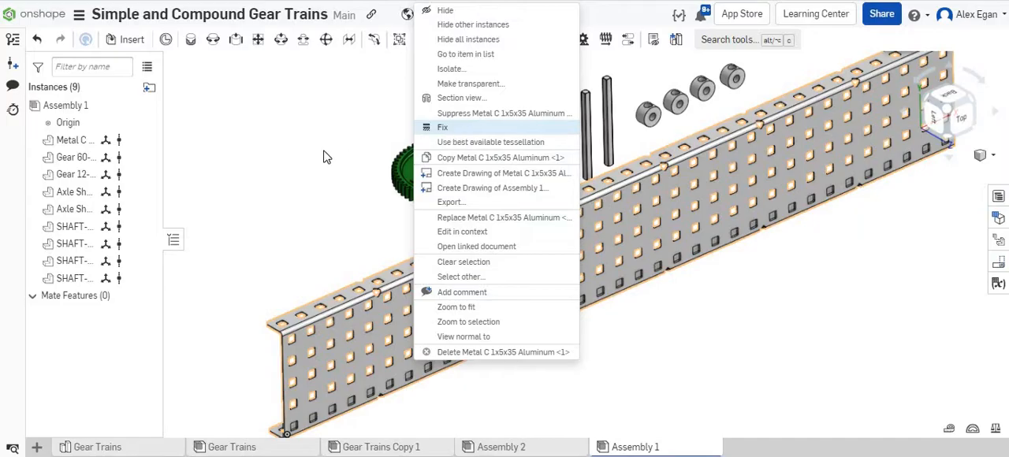
{"action": "left_click", "coordinate": [442, 127]}
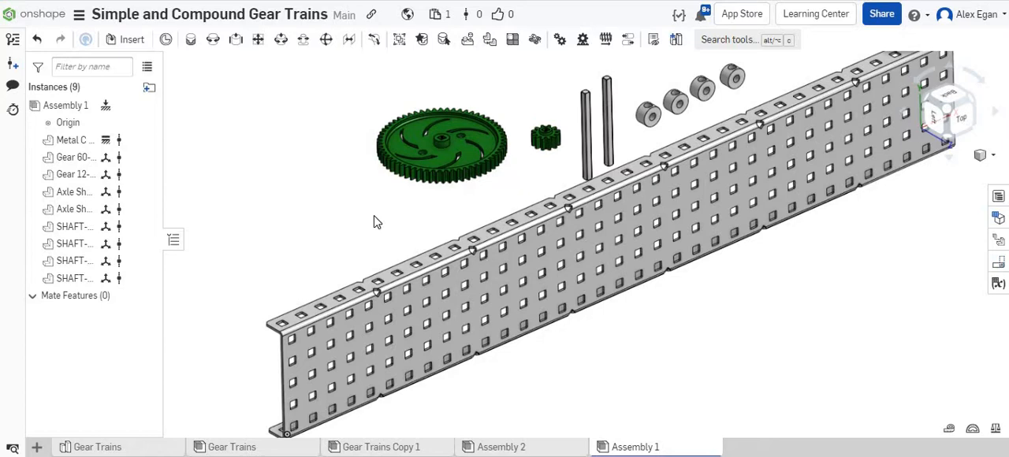
{"action": "mouse_move", "coordinate": [212, 40]}
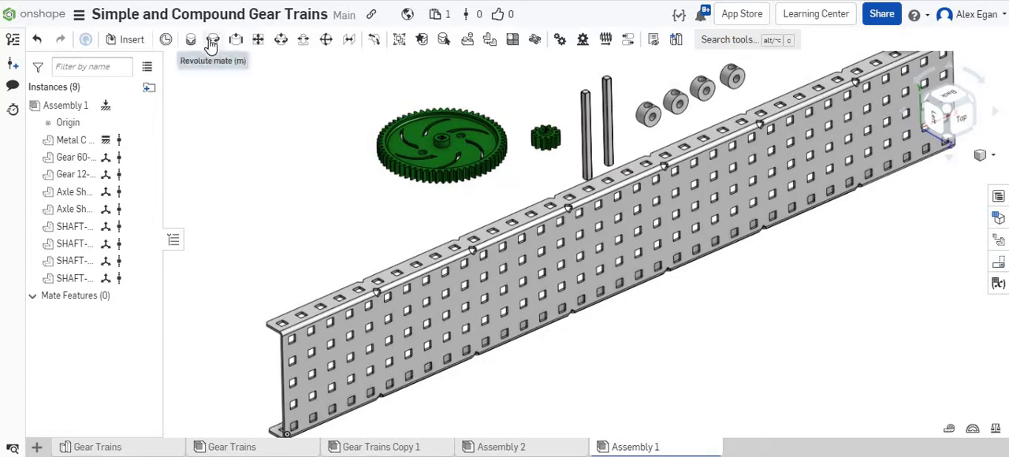
Revolute-mate the 60-tooth gear's hub centre connector to a C-channel hole.
{"action": "left_click", "coordinate": [212, 40]}
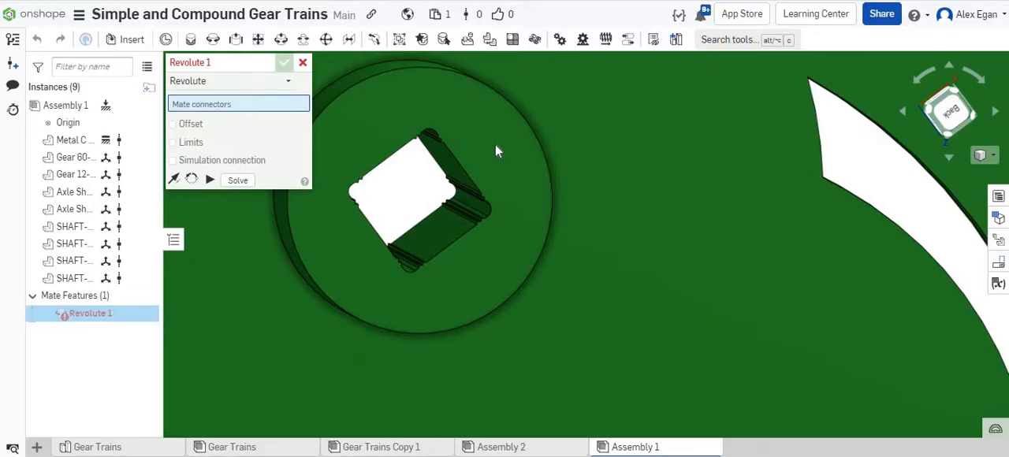
{"action": "left_click", "coordinate": [469, 168]}
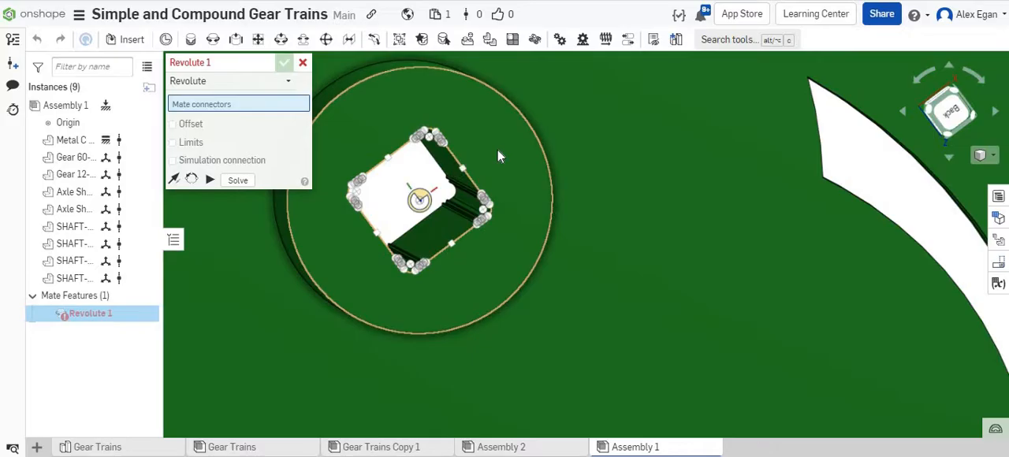
{"action": "left_click", "coordinate": [421, 200]}
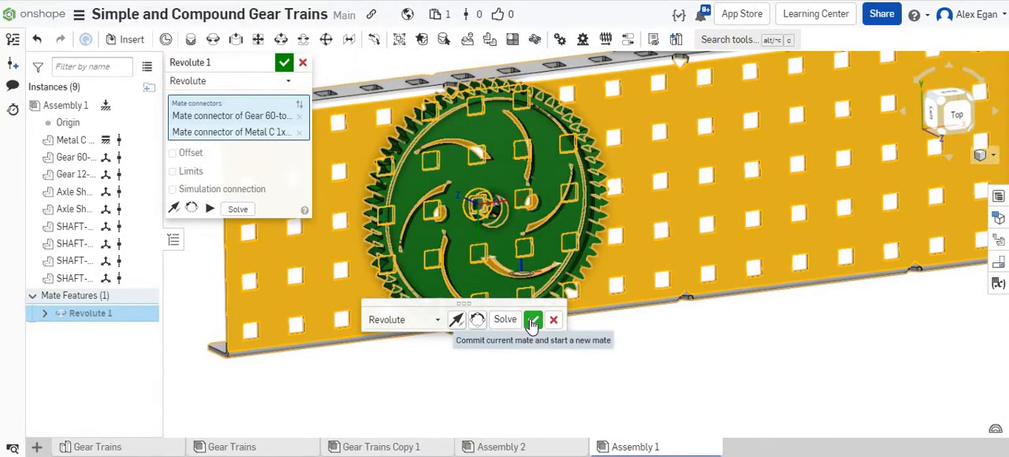
{"action": "left_click", "coordinate": [533, 320]}
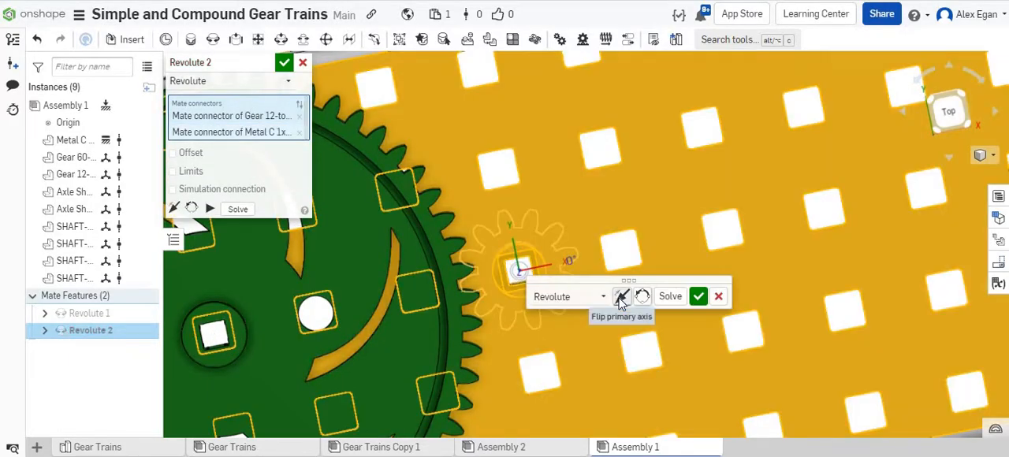
Flip the 12-tooth gear's primary axis and commit Revolute 2.
{"action": "left_click", "coordinate": [622, 295]}
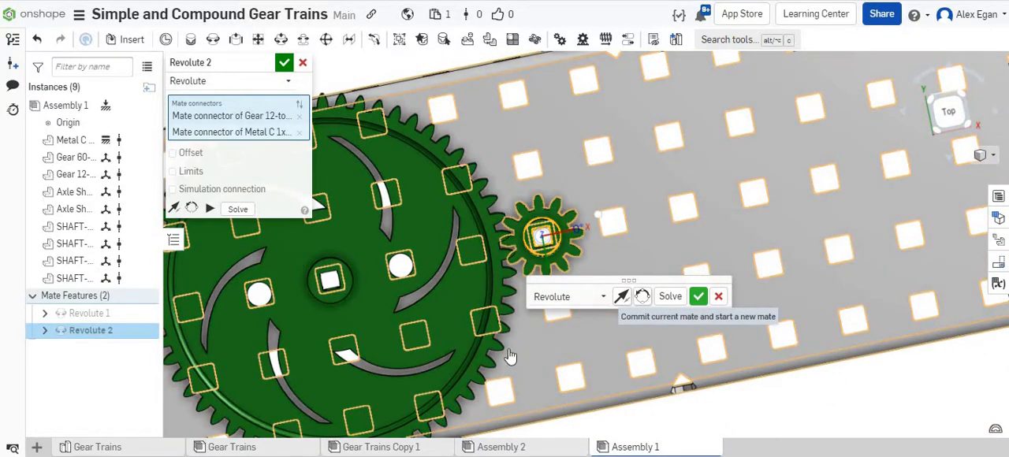
{"action": "left_click", "coordinate": [698, 295]}
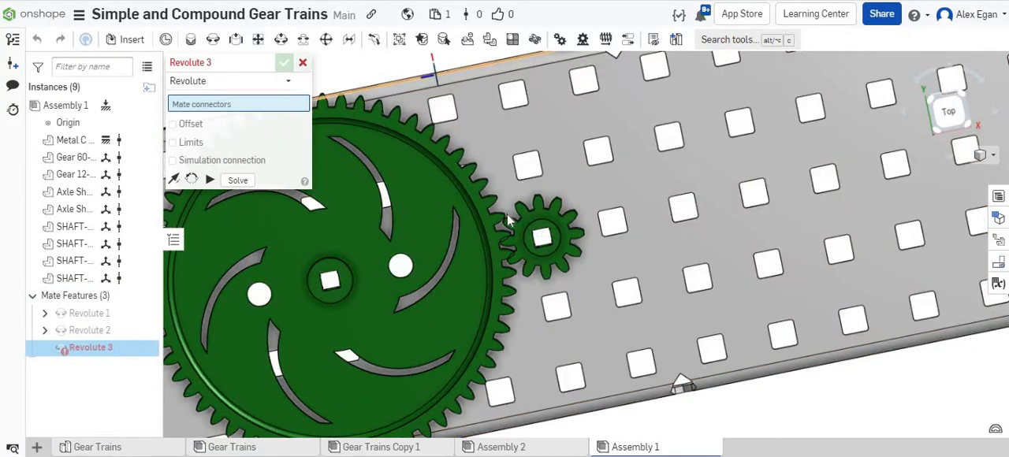
Cancel the empty Revolute 3 mate dialog.
{"action": "left_click", "coordinate": [302, 62]}
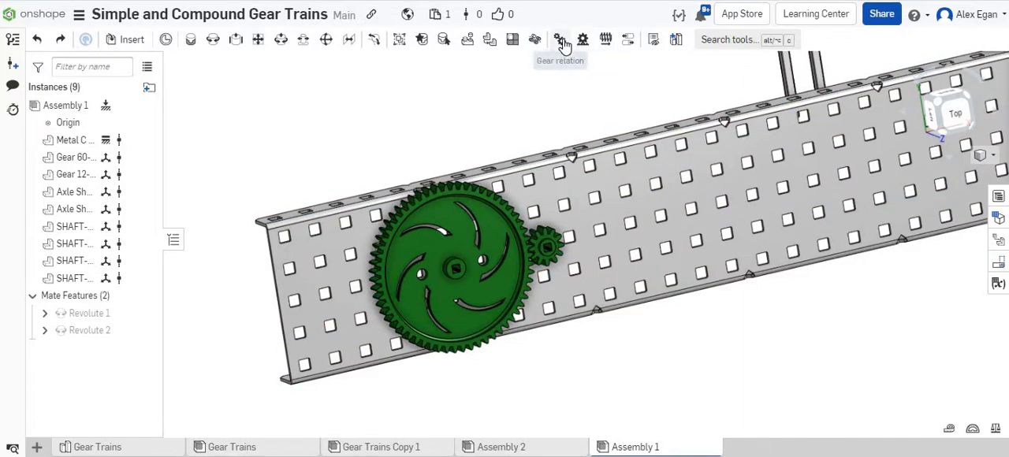
Create Gear 1 linking Revolute 2 and Revolute 1 with a 12/60 ratio.
{"action": "left_click", "coordinate": [560, 39]}
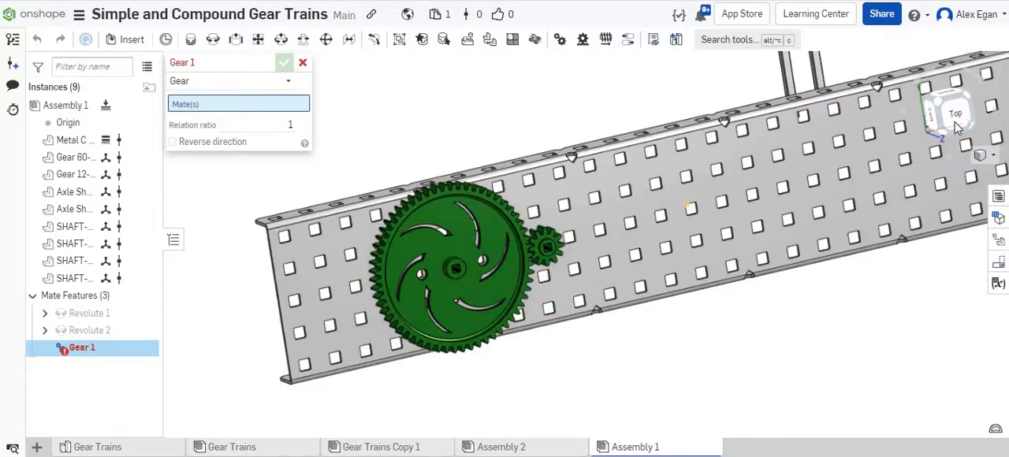
{"action": "left_click", "coordinate": [955, 115]}
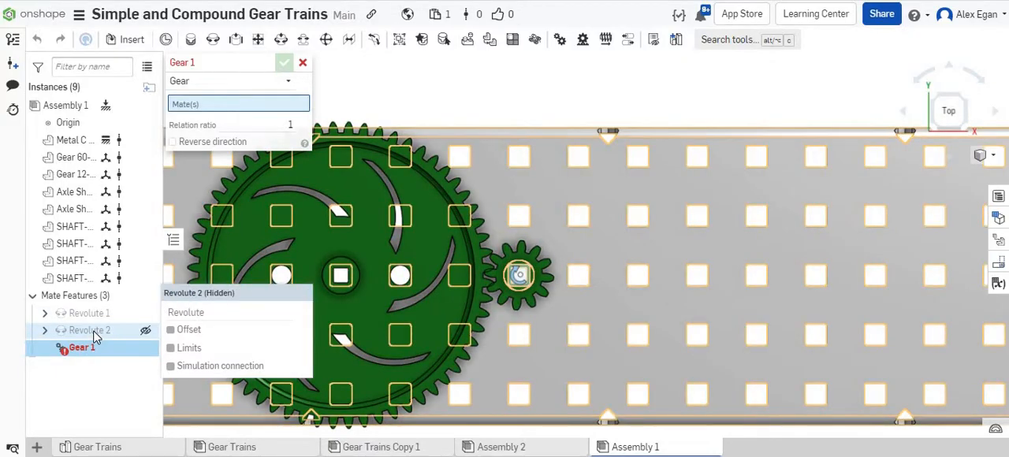
{"action": "mouse_move", "coordinate": [89, 313]}
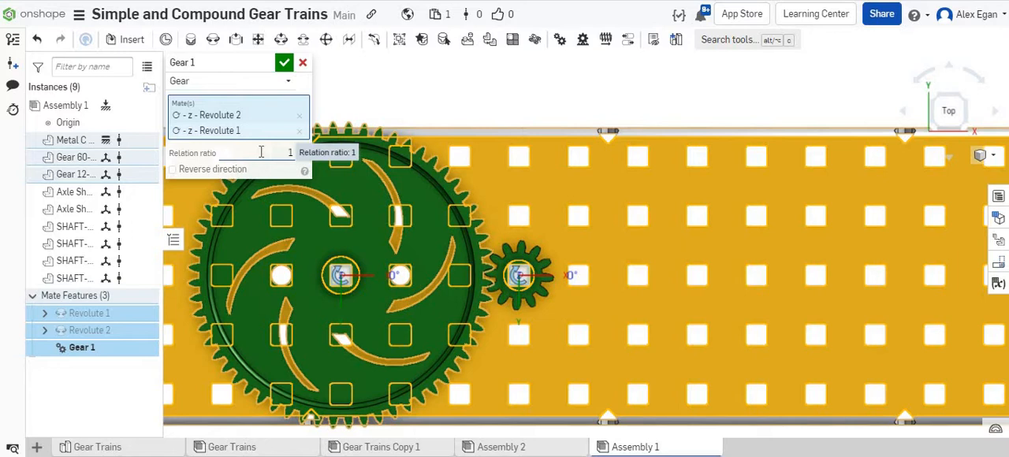
{"action": "left_click", "coordinate": [283, 152]}
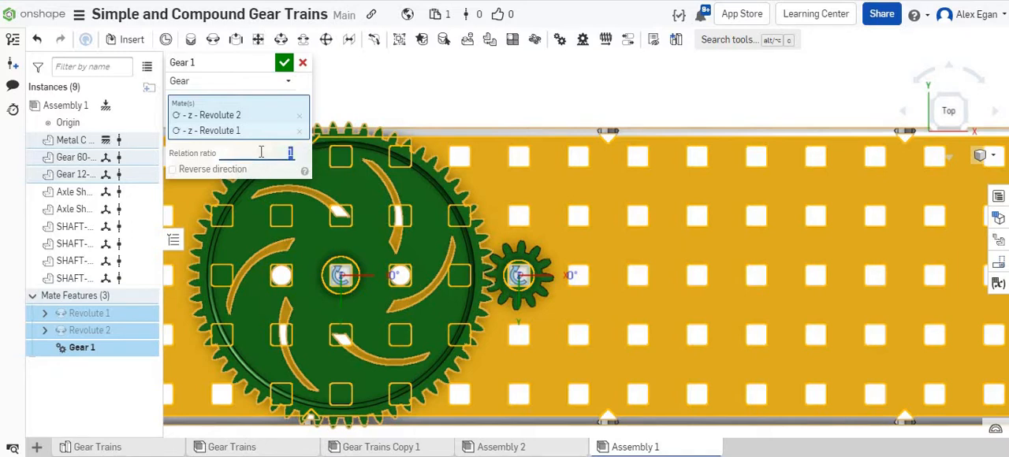
{"action": "type", "text": "12/60"}
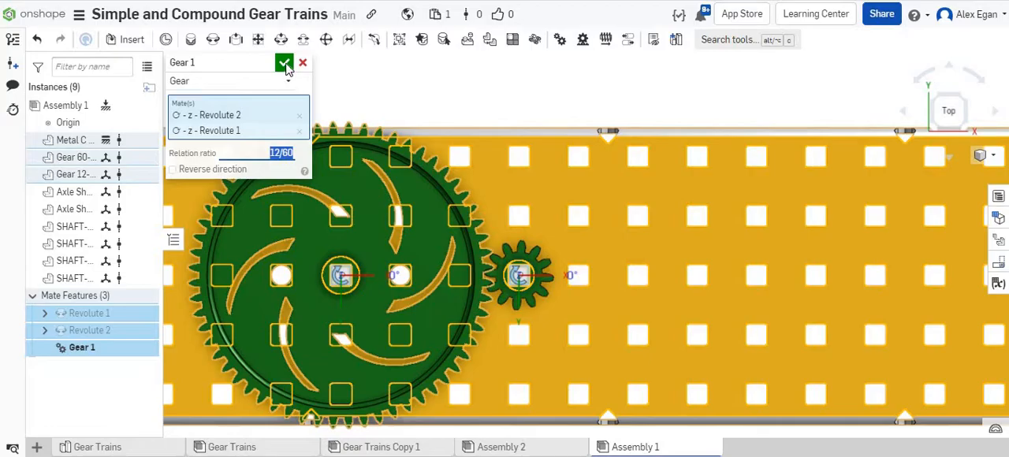
{"action": "left_click", "coordinate": [284, 62]}
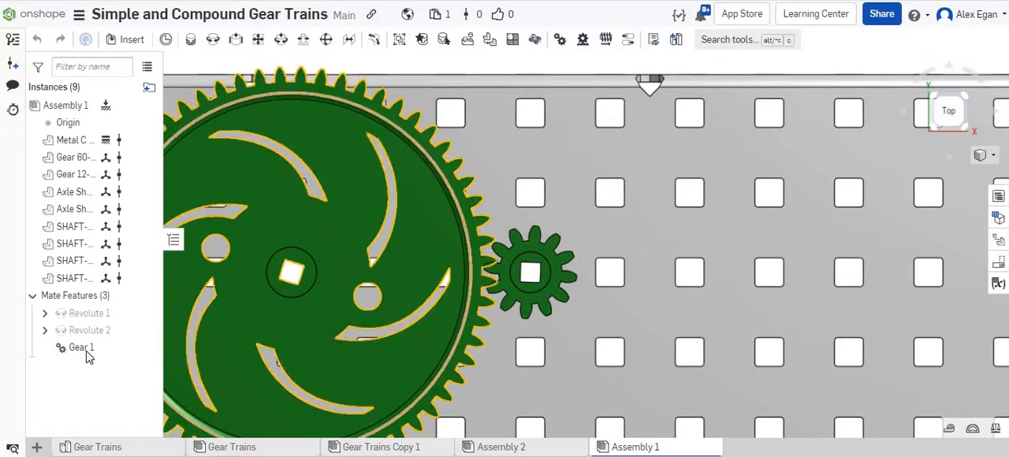
{"action": "left_click", "coordinate": [81, 348]}
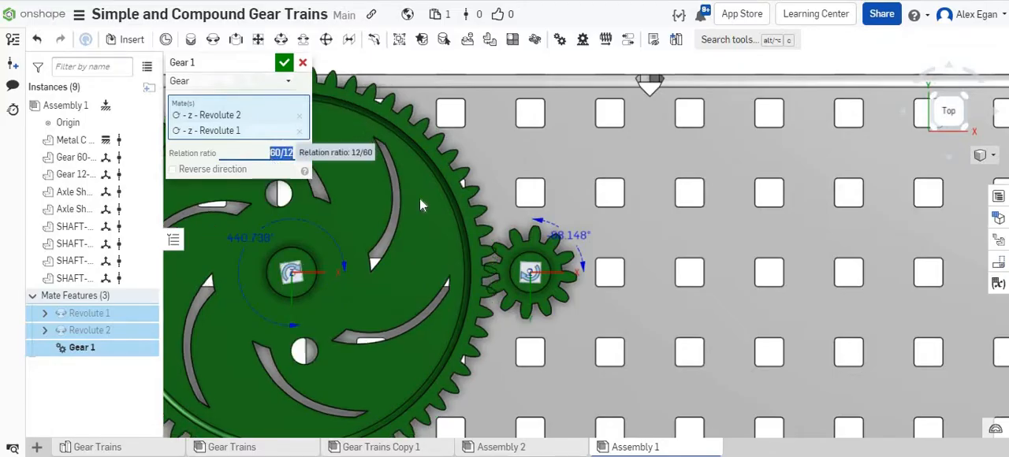
{"action": "left_click", "coordinate": [284, 63]}
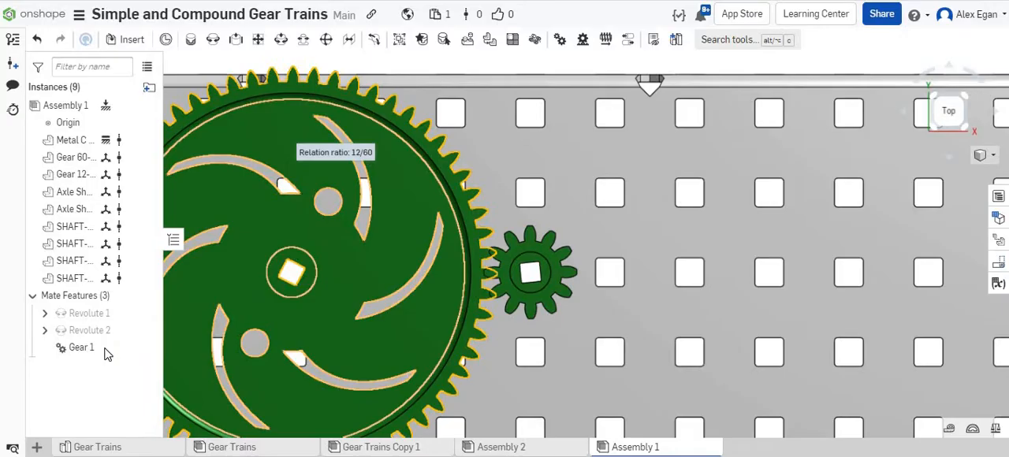
{"action": "left_click", "coordinate": [82, 347]}
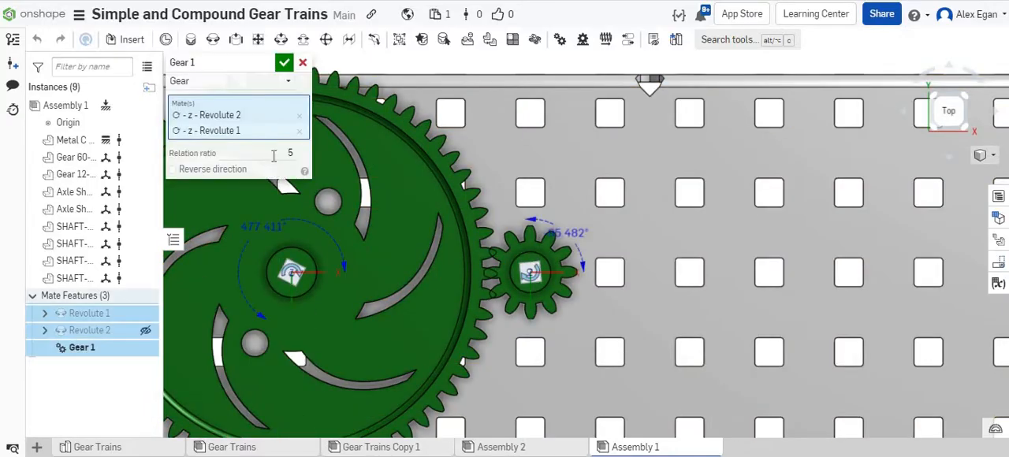
{"action": "type", "text": "12/60"}
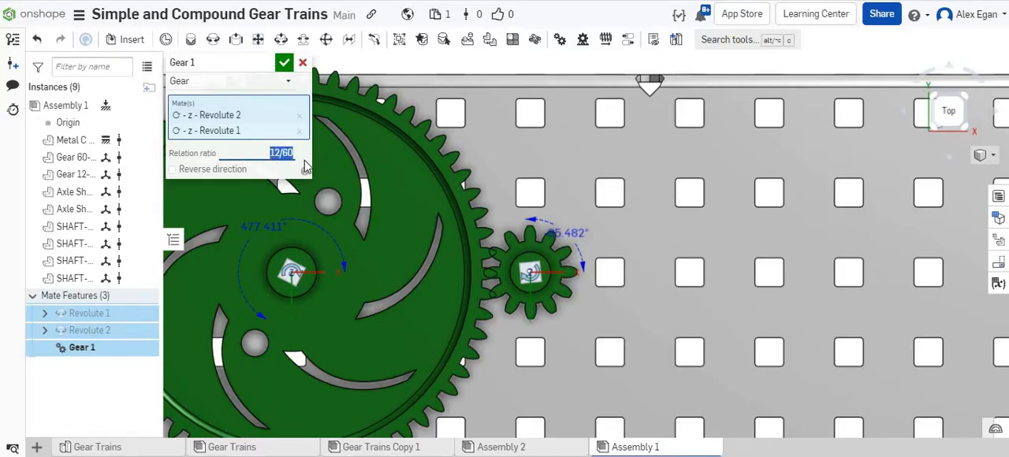
{"action": "left_click", "coordinate": [284, 63]}
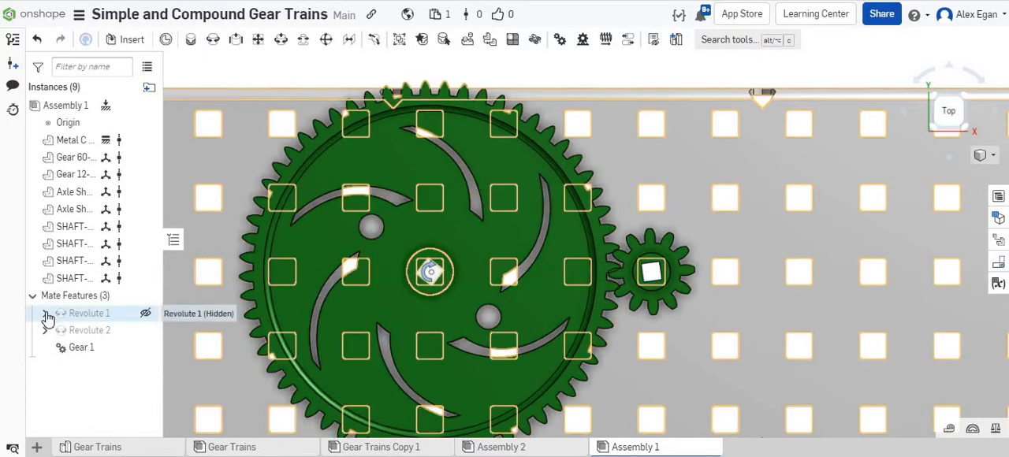
Expand Revolute 1 and edit the 60-tooth gear's mate connector with Move enabled.
{"action": "left_click", "coordinate": [45, 313]}
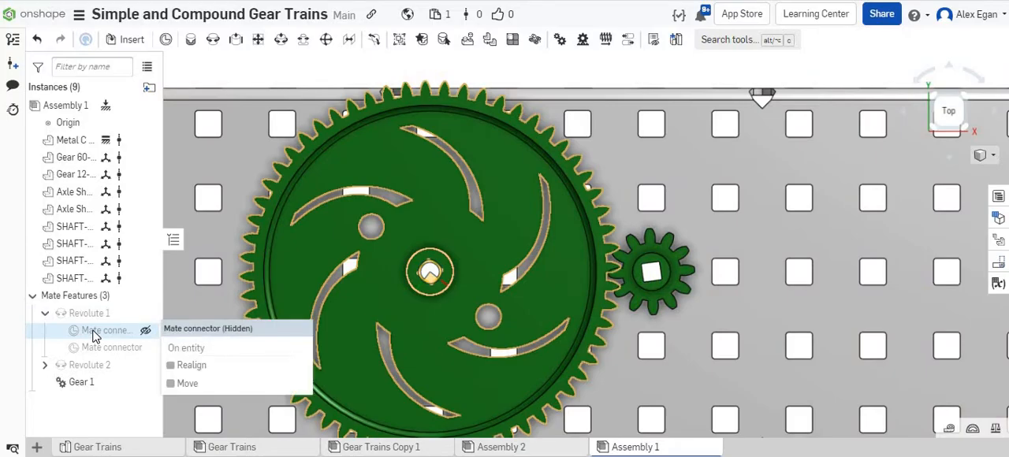
{"action": "mouse_move", "coordinate": [111, 354]}
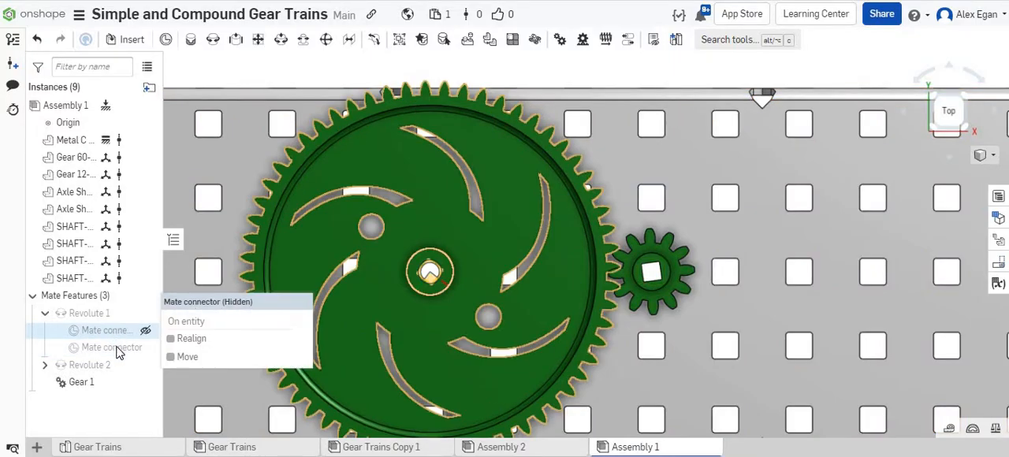
{"action": "left_click", "coordinate": [108, 348]}
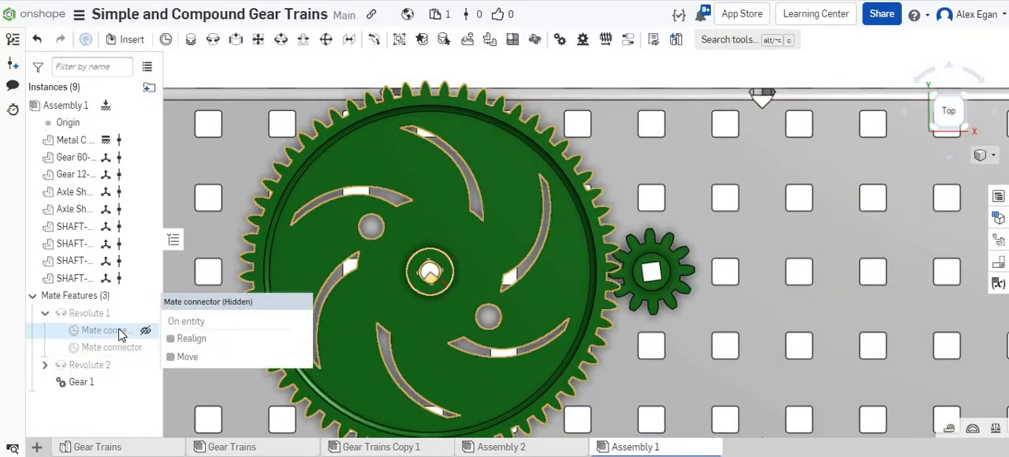
{"action": "left_click", "coordinate": [102, 330]}
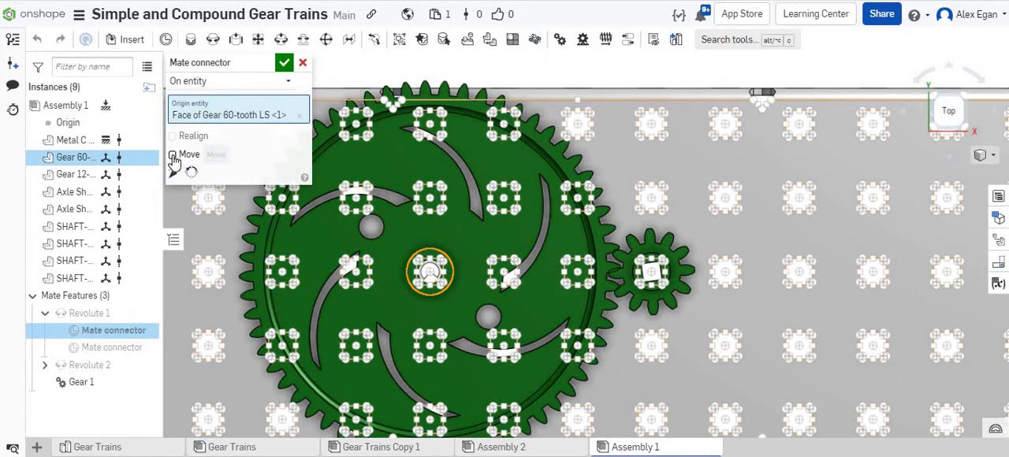
{"action": "left_click", "coordinate": [172, 154]}
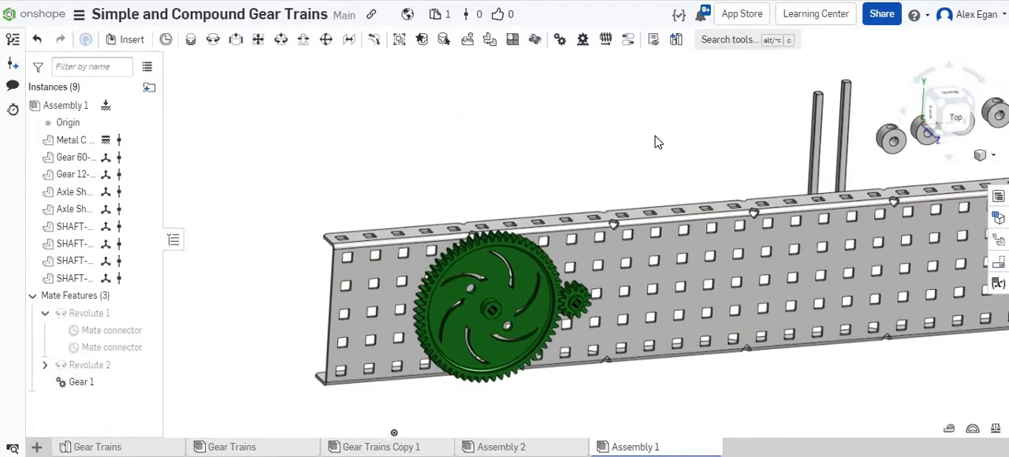
Fasten the axle shaft to the 60-tooth gear as Fastened 1.
{"action": "left_click_drag", "start_coordinate": [658, 142], "coordinate": [354, 116]}
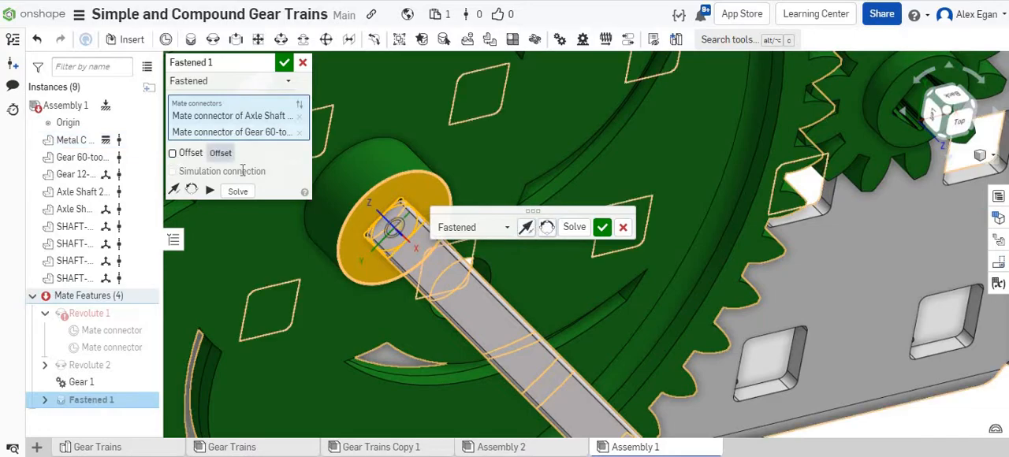
{"action": "left_click", "coordinate": [172, 153]}
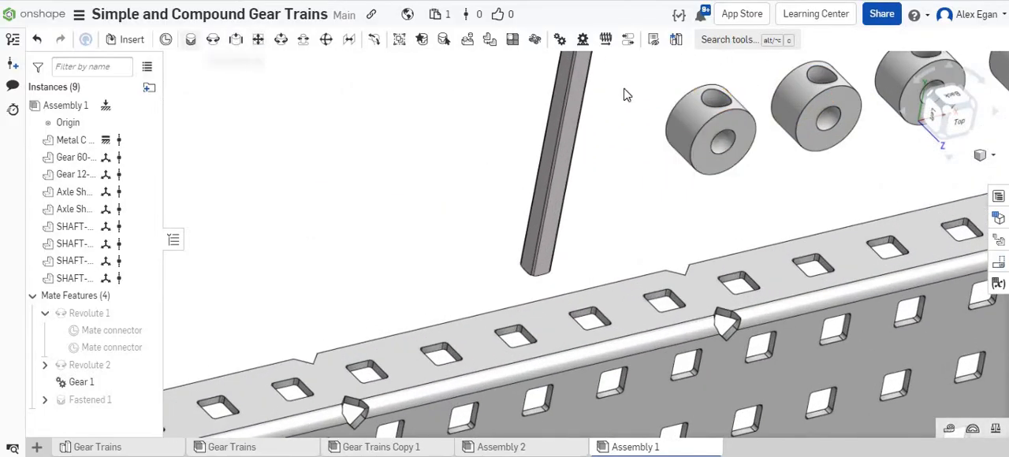
Fasten shaft collars to Gear 60 and Gear 12 and the axle to Gear 12, flipping the collar.
{"action": "left_click", "coordinate": [582, 39]}
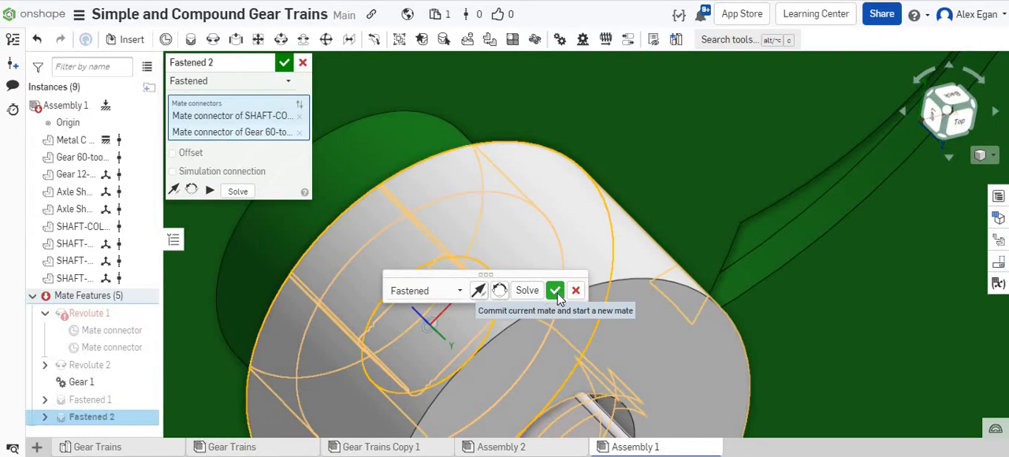
{"action": "left_click", "coordinate": [555, 290]}
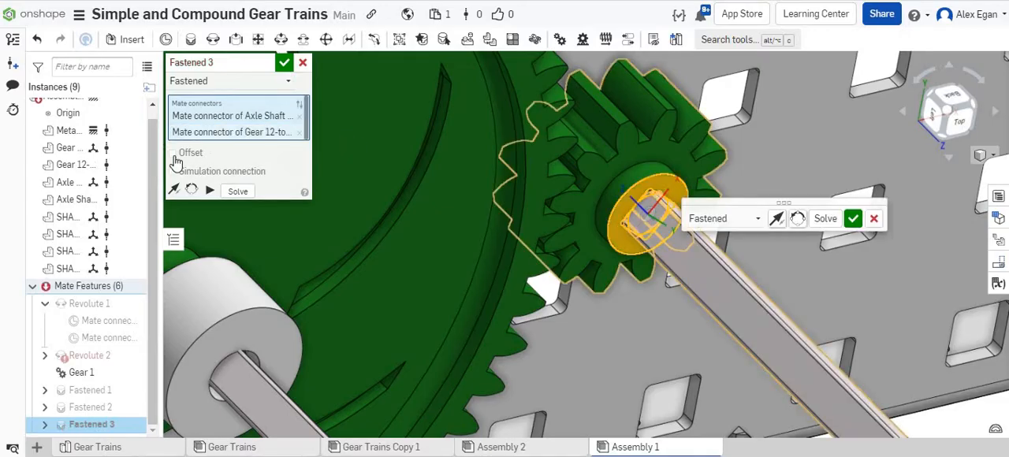
{"action": "left_click", "coordinate": [172, 153]}
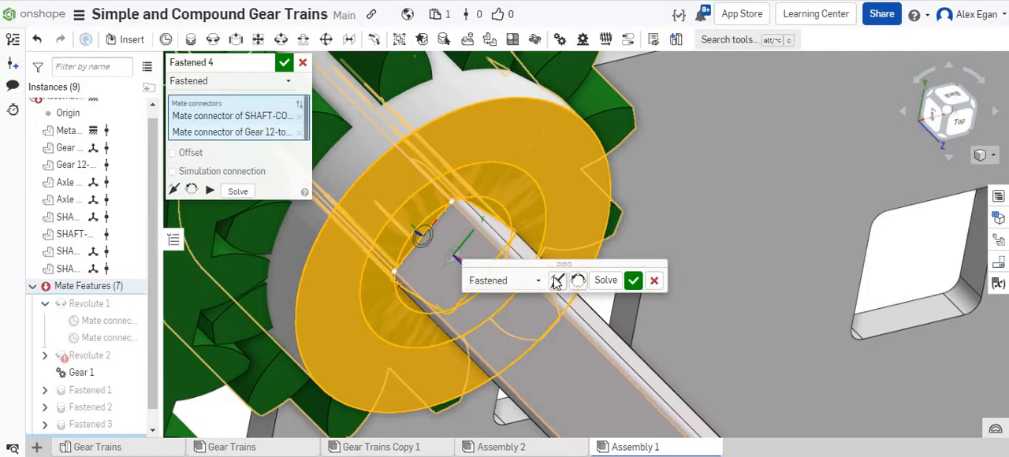
{"action": "left_click", "coordinate": [556, 281]}
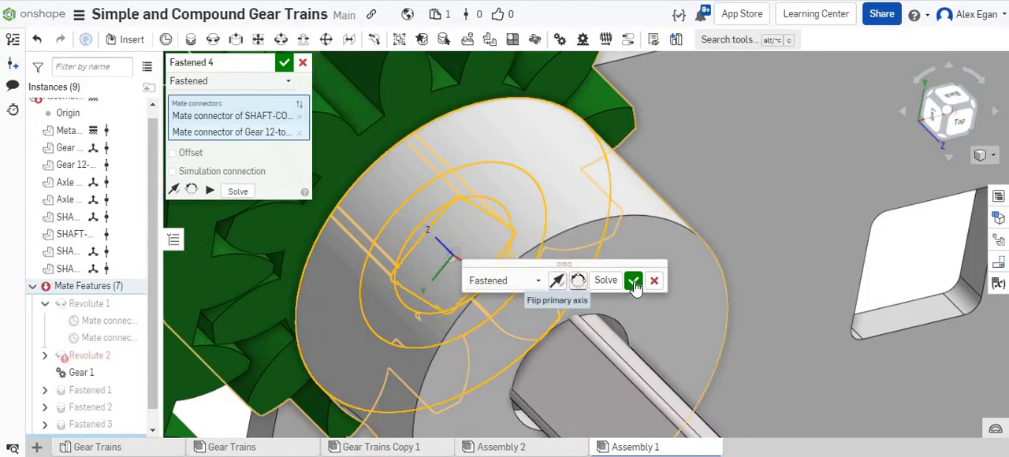
{"action": "left_click", "coordinate": [633, 280]}
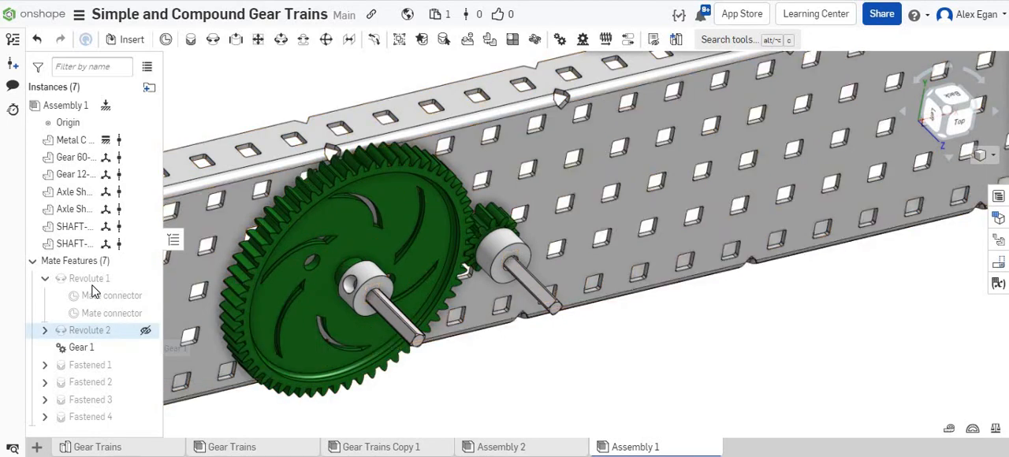
Animate Revolute 1 through 0–360 degrees, raising Steps to 2000 and replaying.
{"action": "right_click", "coordinate": [89, 278]}
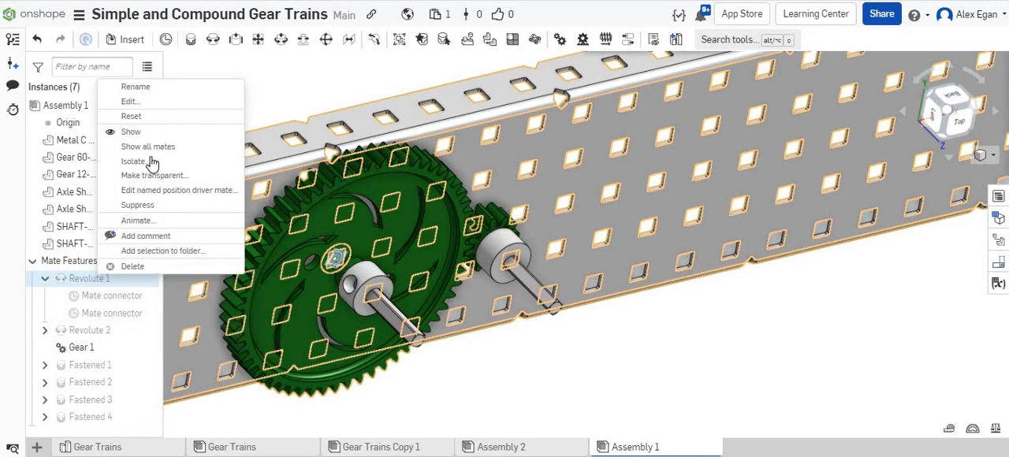
{"action": "mouse_move", "coordinate": [138, 220]}
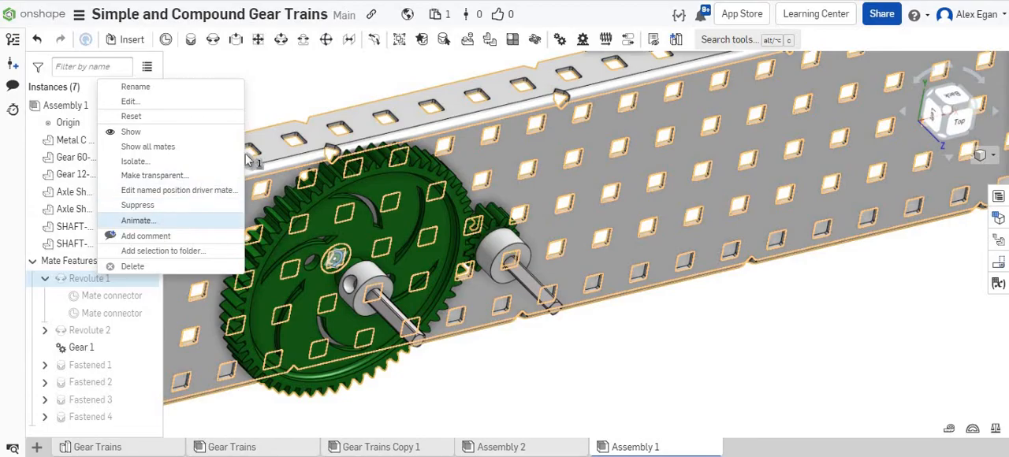
{"action": "left_click", "coordinate": [138, 220]}
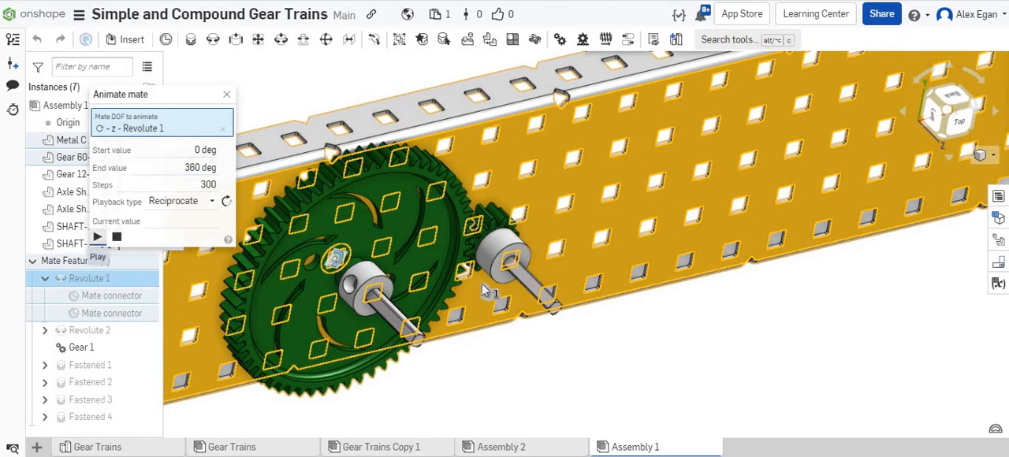
{"action": "left_click", "coordinate": [98, 238]}
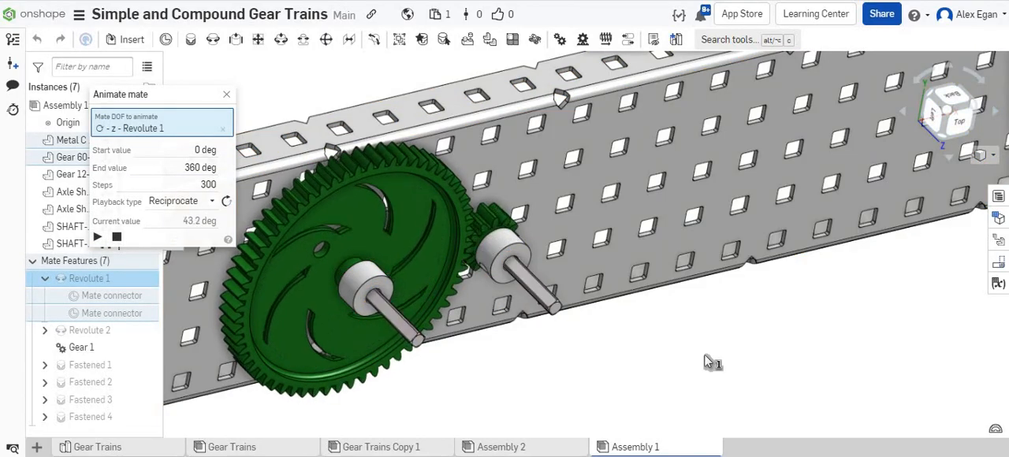
{"action": "left_click", "coordinate": [98, 237]}
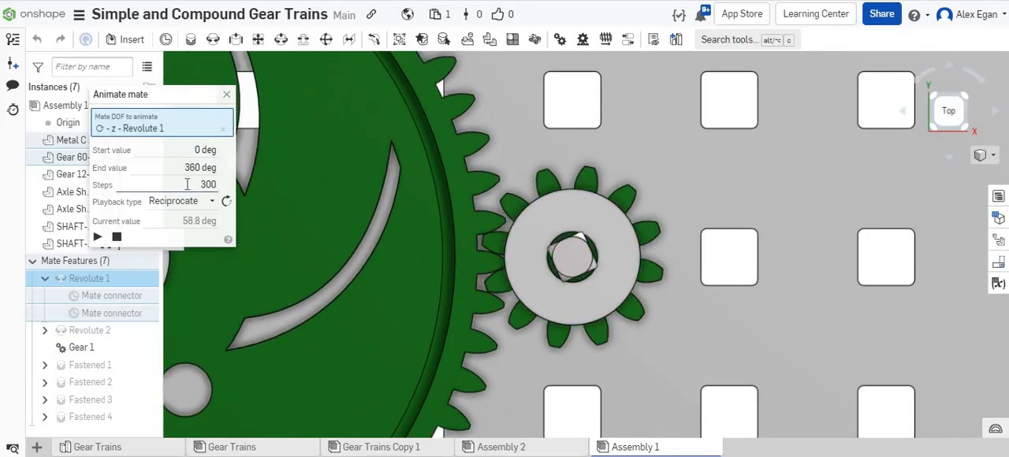
{"action": "type", "text": "2000"}
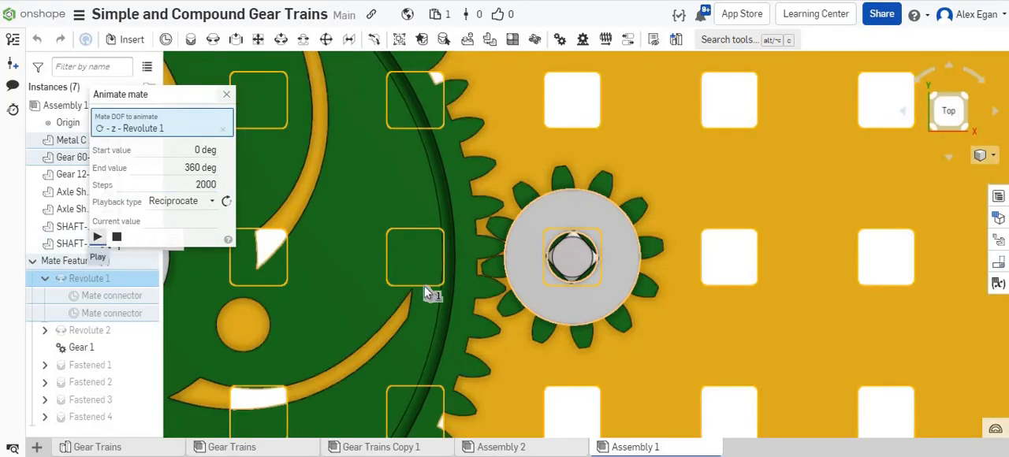
{"action": "left_click", "coordinate": [98, 238]}
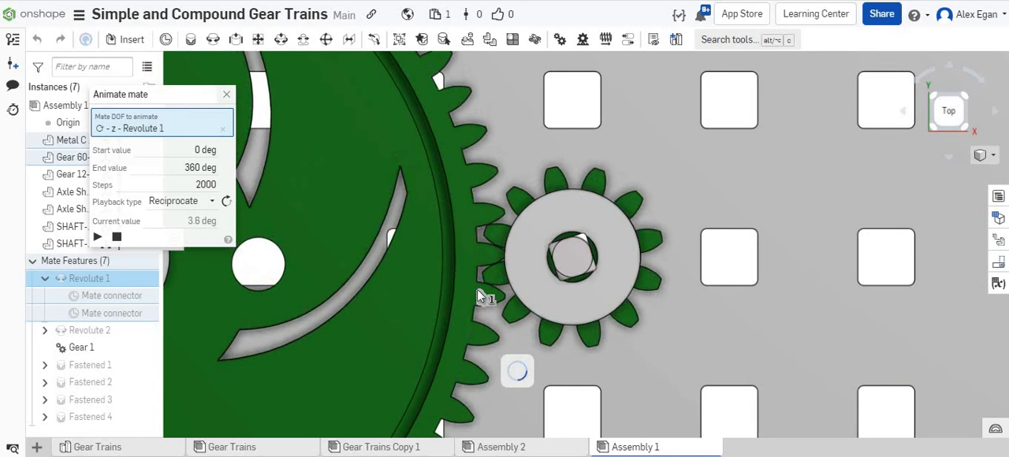